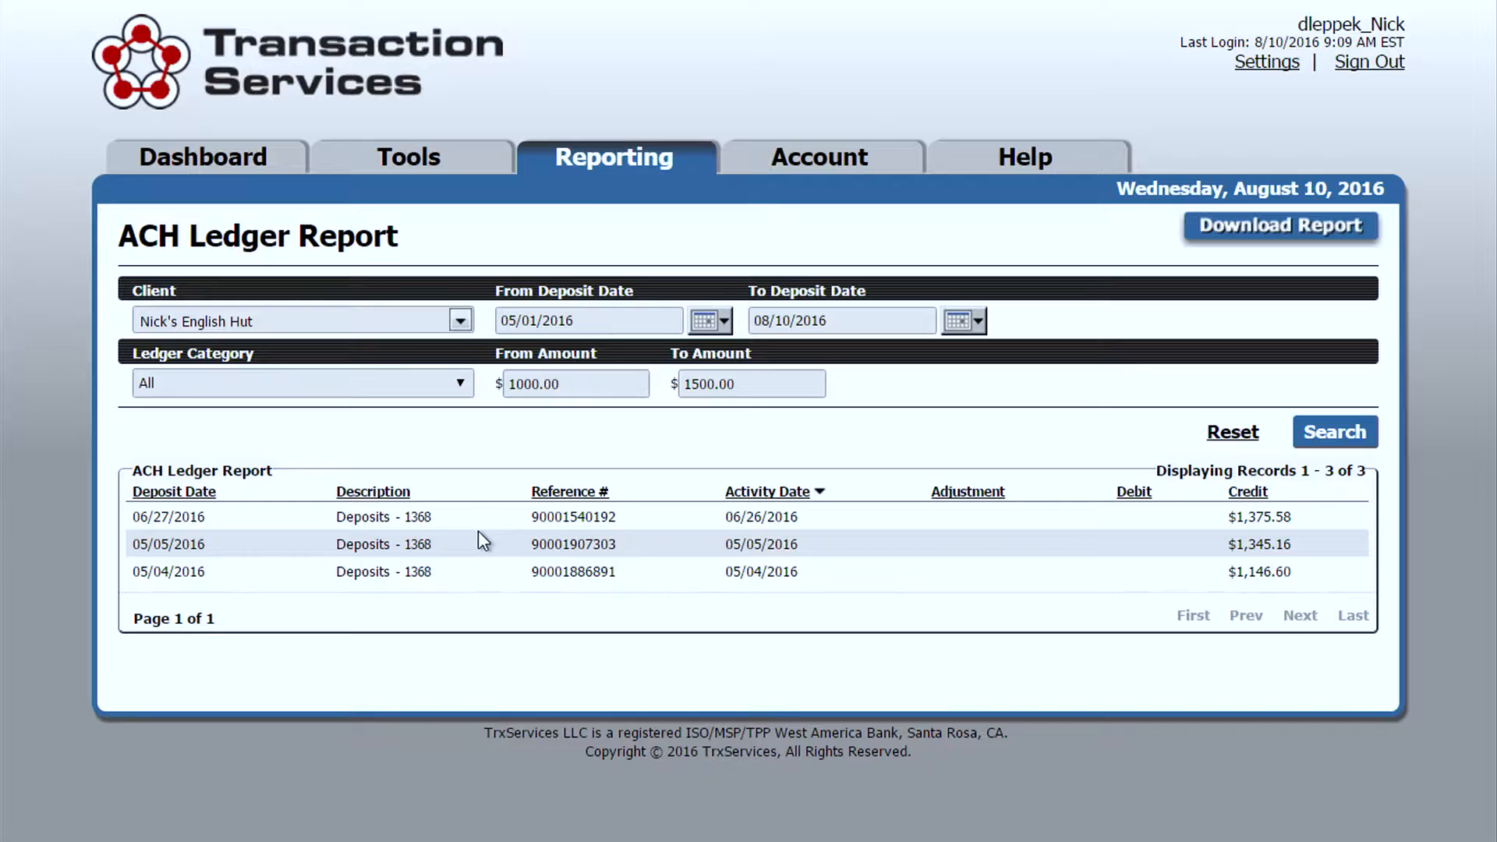
pyautogui.doubleClick(572, 516)
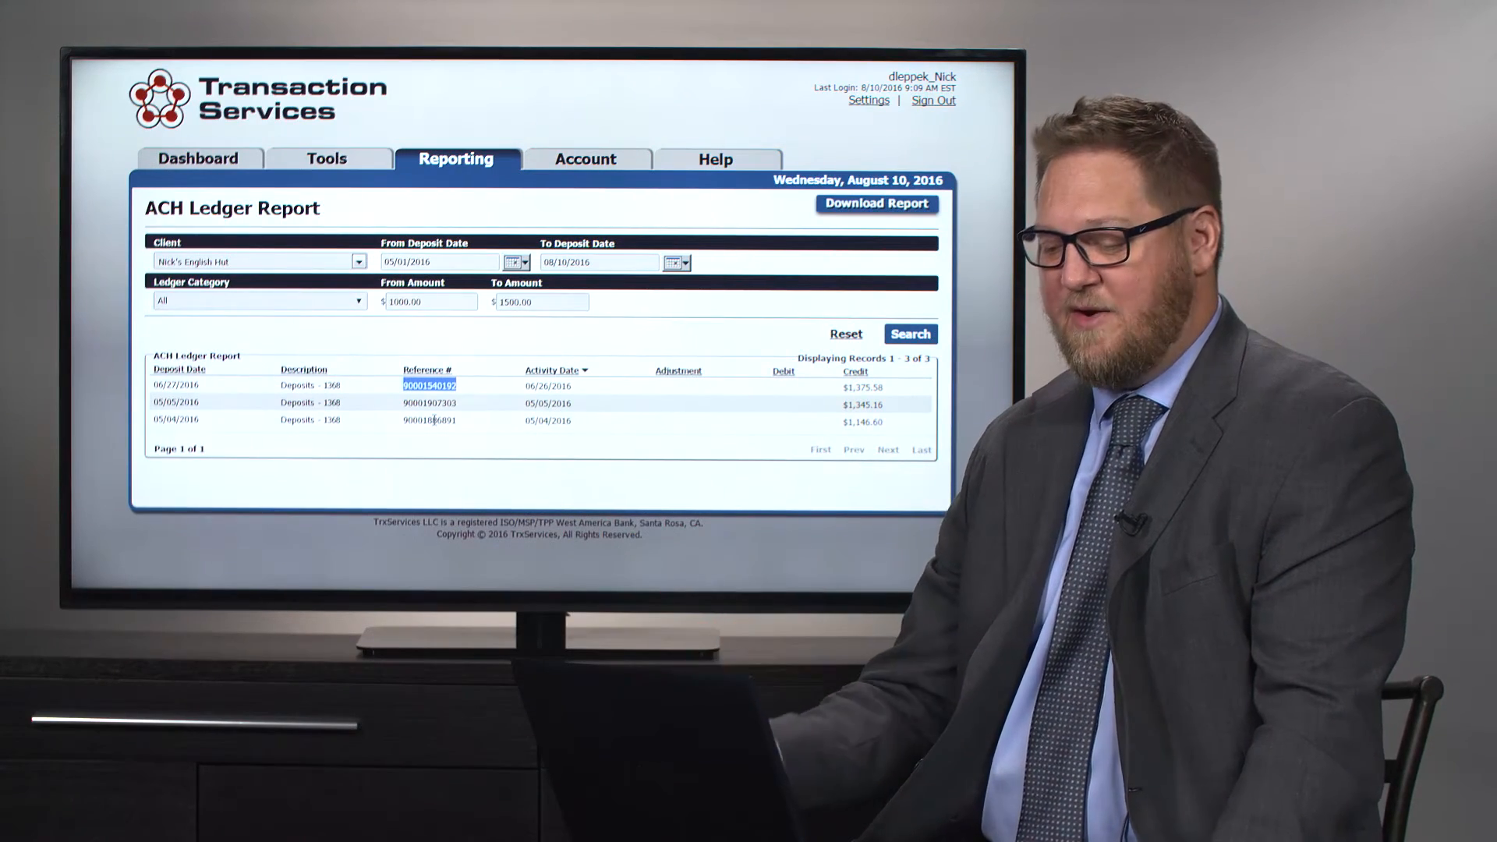
pyautogui.moveTo(736, 437)
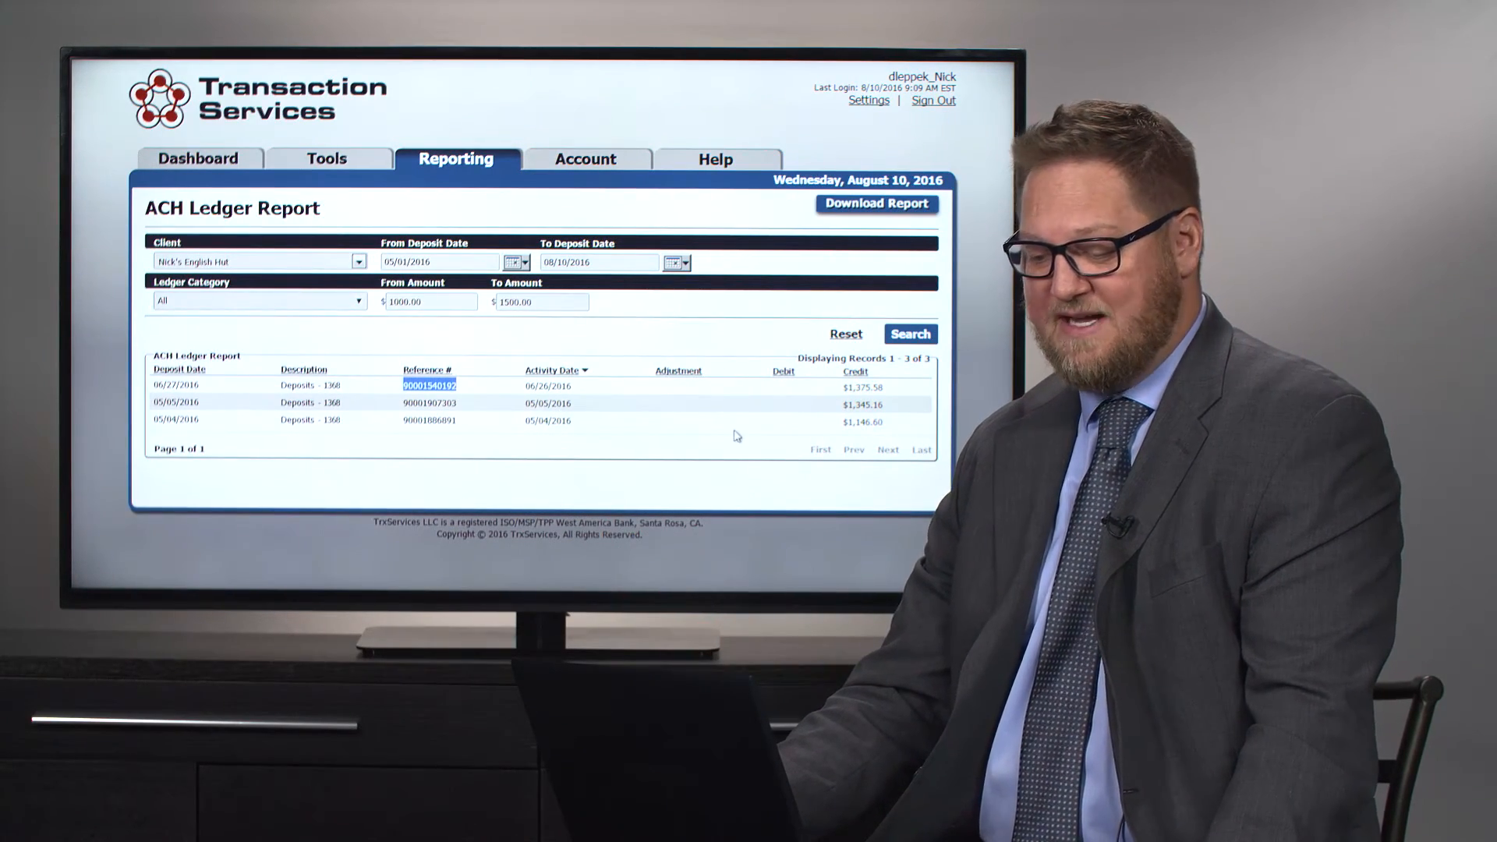